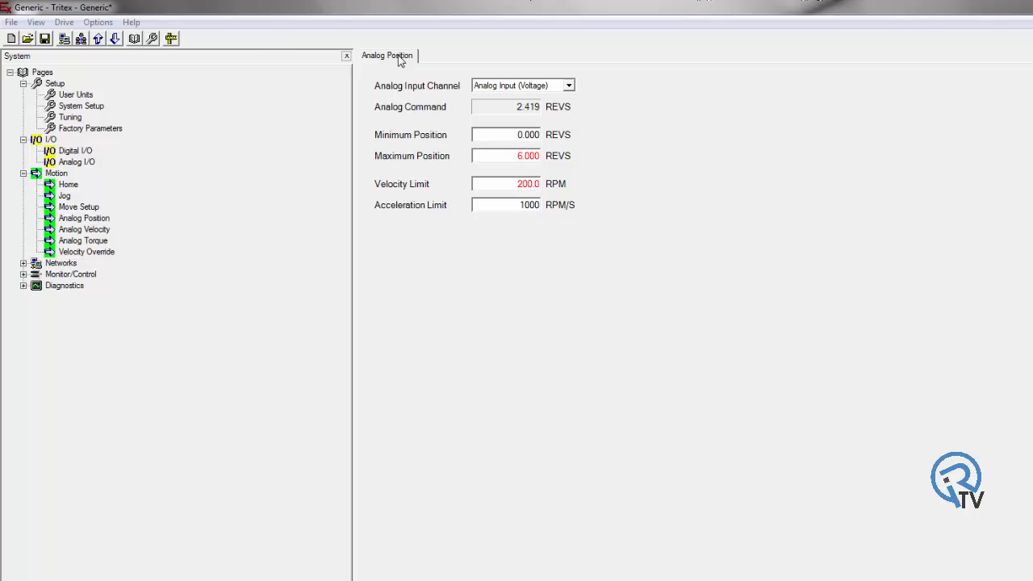
# Show the Analog I/O input setup with its 0V to 10V range and 0–10 volt limits
pyautogui.click(77, 161)
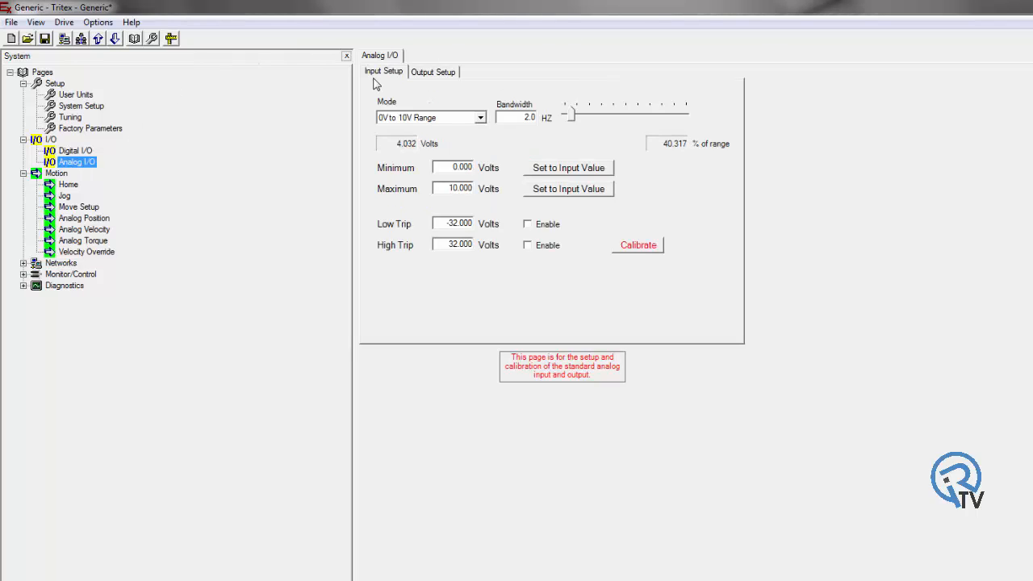
pyautogui.click(433, 71)
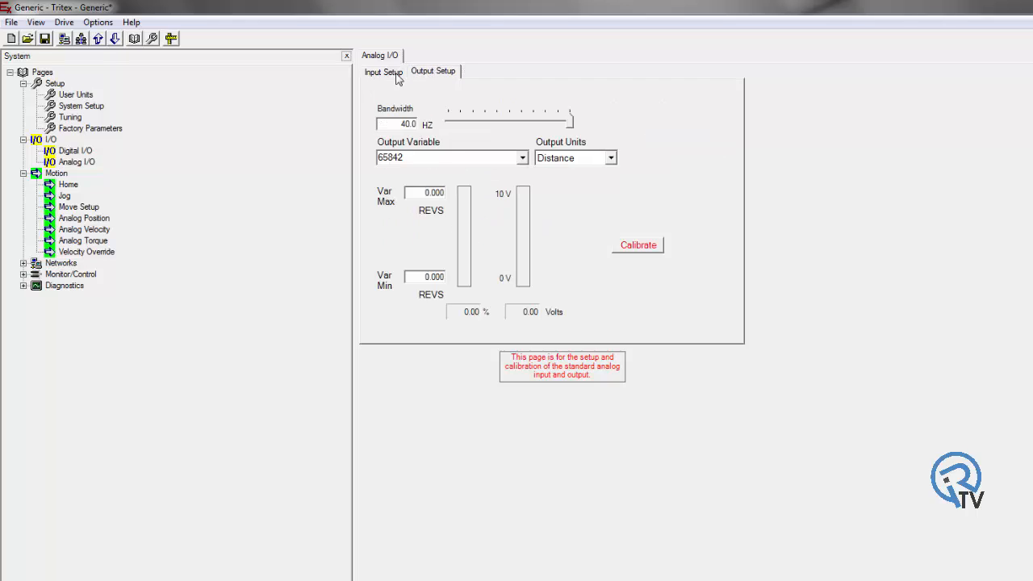
pyautogui.click(385, 71)
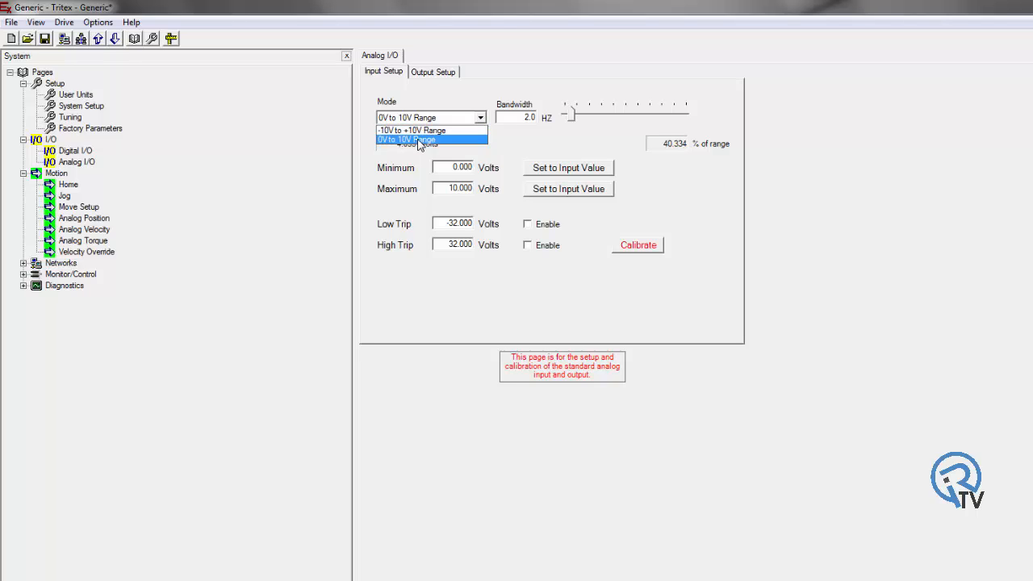
pyautogui.click(407, 139)
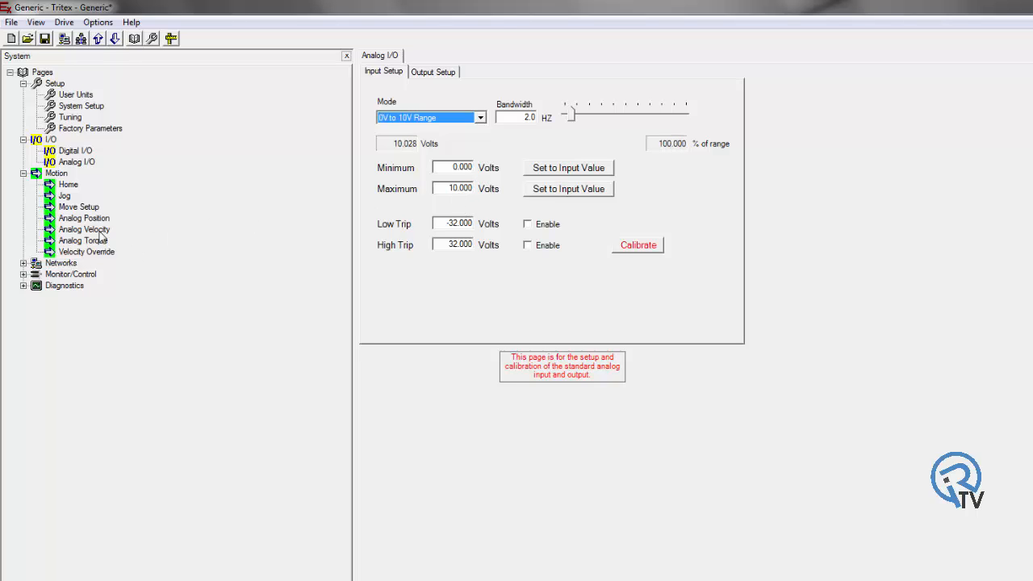
pyautogui.click(84, 218)
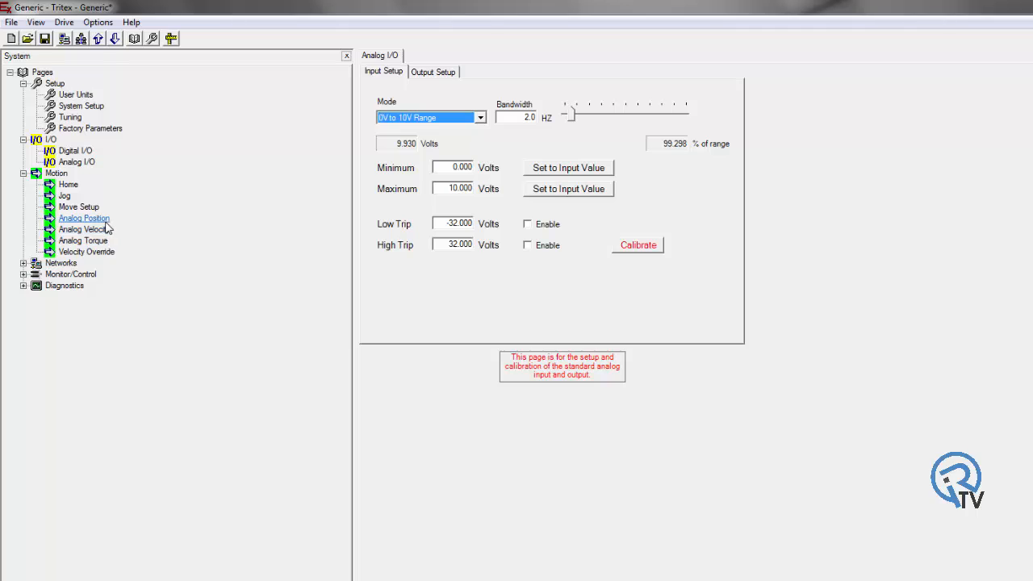
# Browse the Analog Position and Analog Velocity pages, ending on Analog Velocity with Modbus Control input
pyautogui.click(84, 218)
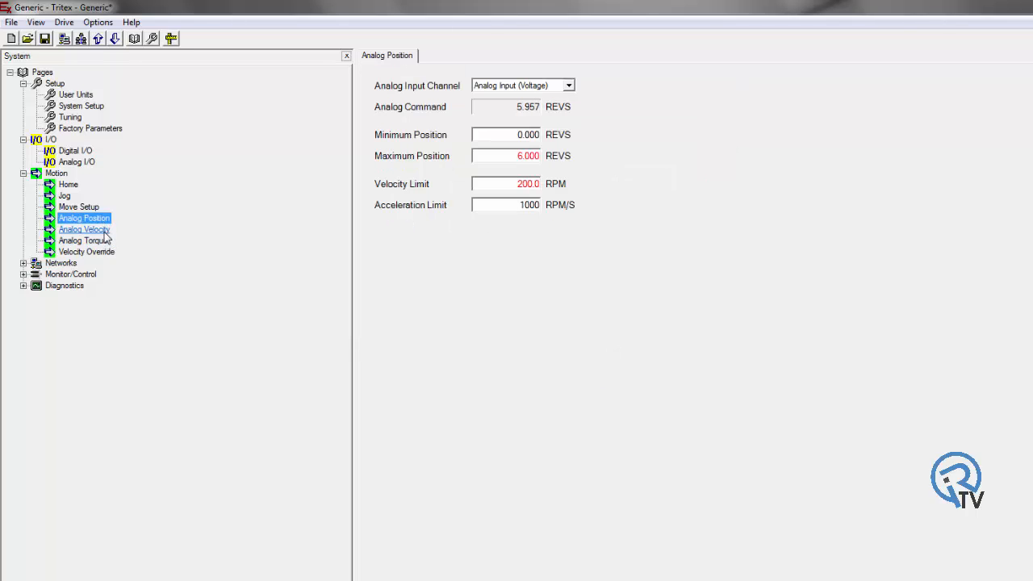
pyautogui.click(83, 229)
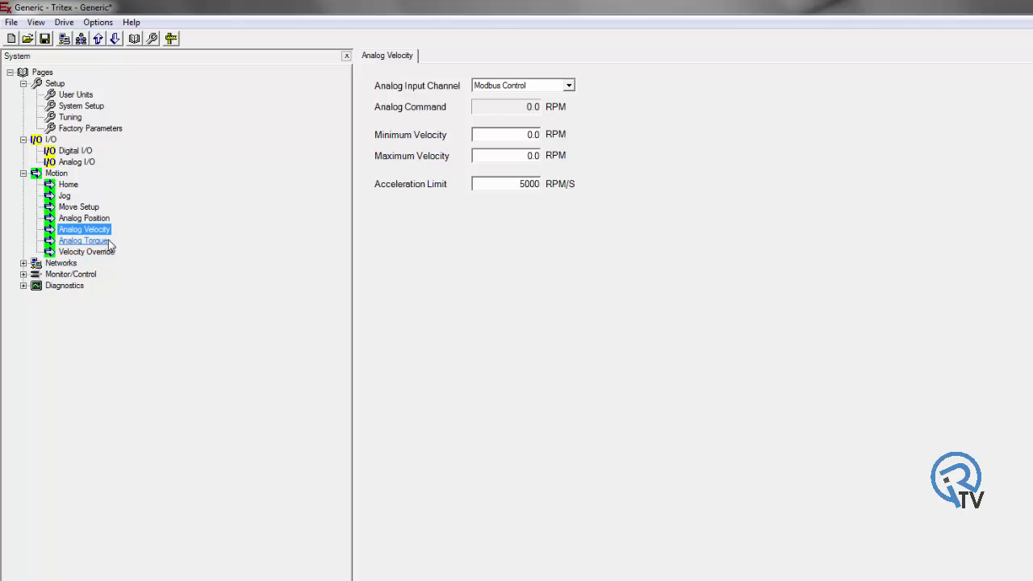
pyautogui.click(84, 218)
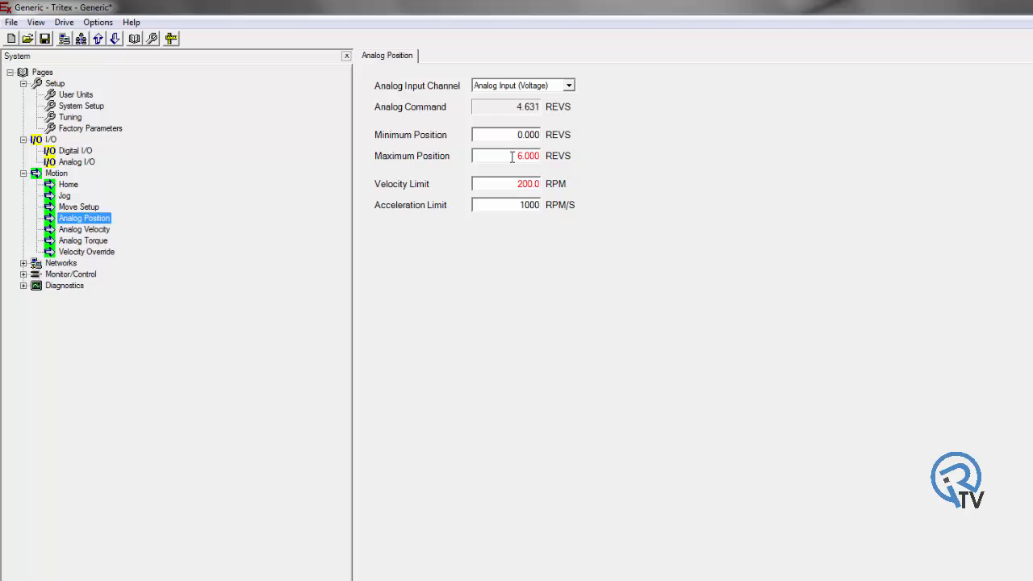
pyautogui.moveTo(507, 155)
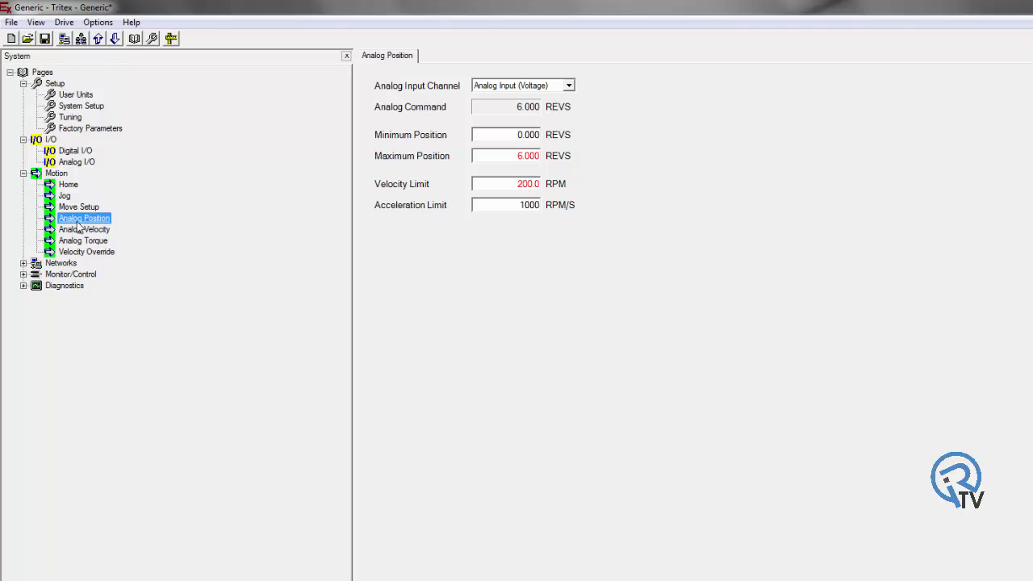
pyautogui.click(84, 230)
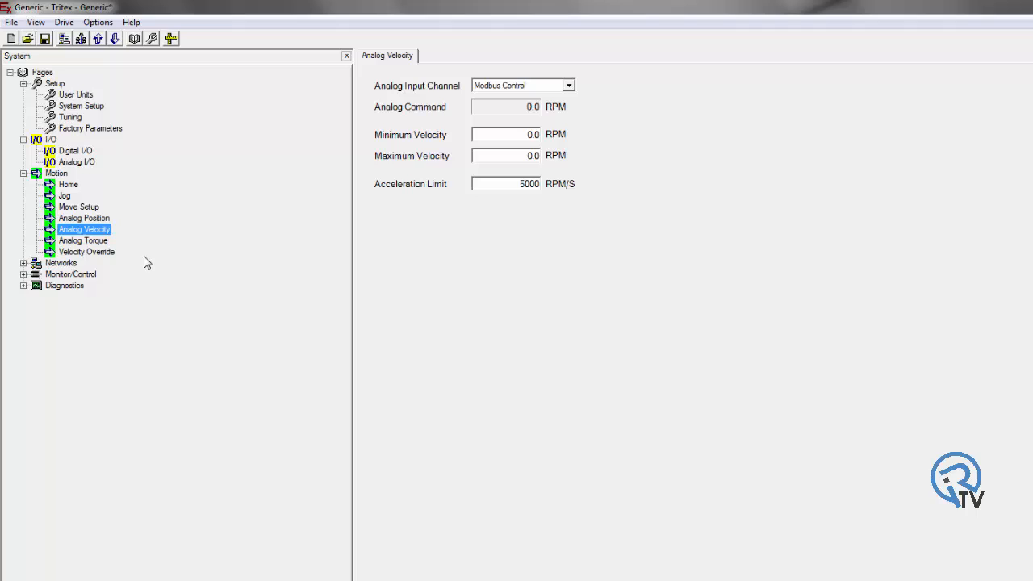
pyautogui.moveTo(500, 147)
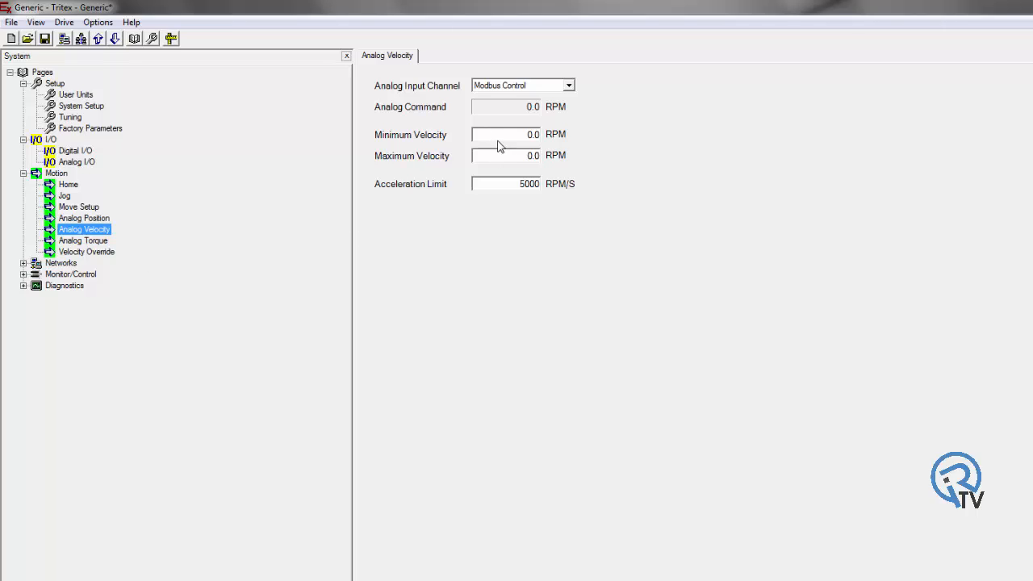
# Show the Analog Torque page using the voltage input with 0.0 amp current limits
pyautogui.click(83, 240)
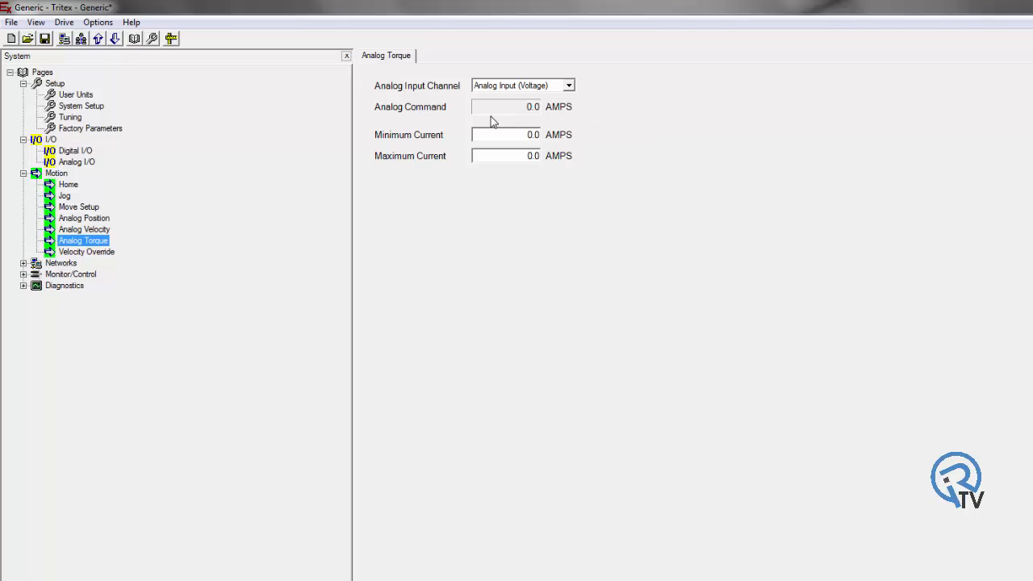
pyautogui.moveTo(501, 123)
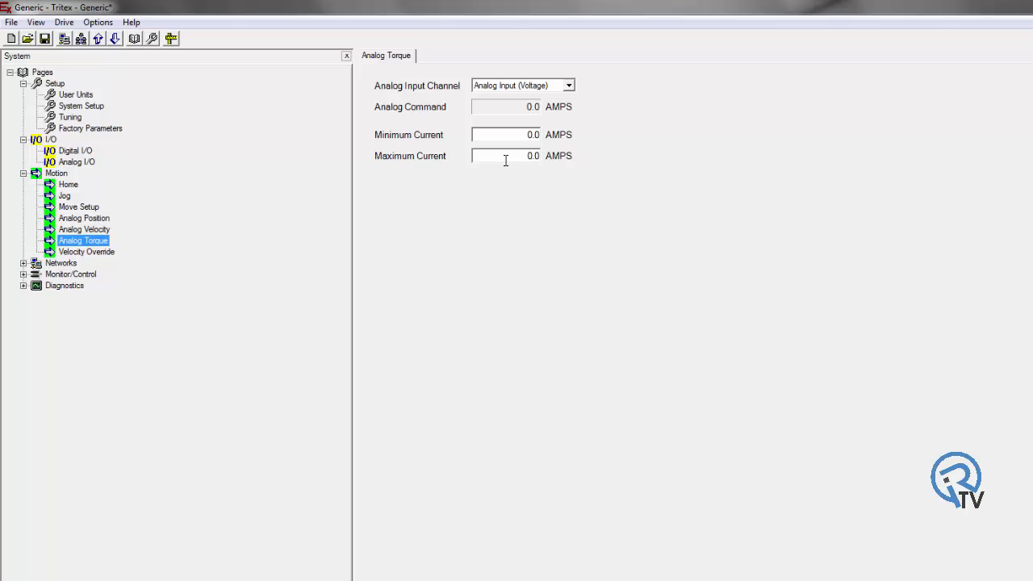
pyautogui.moveTo(503, 155)
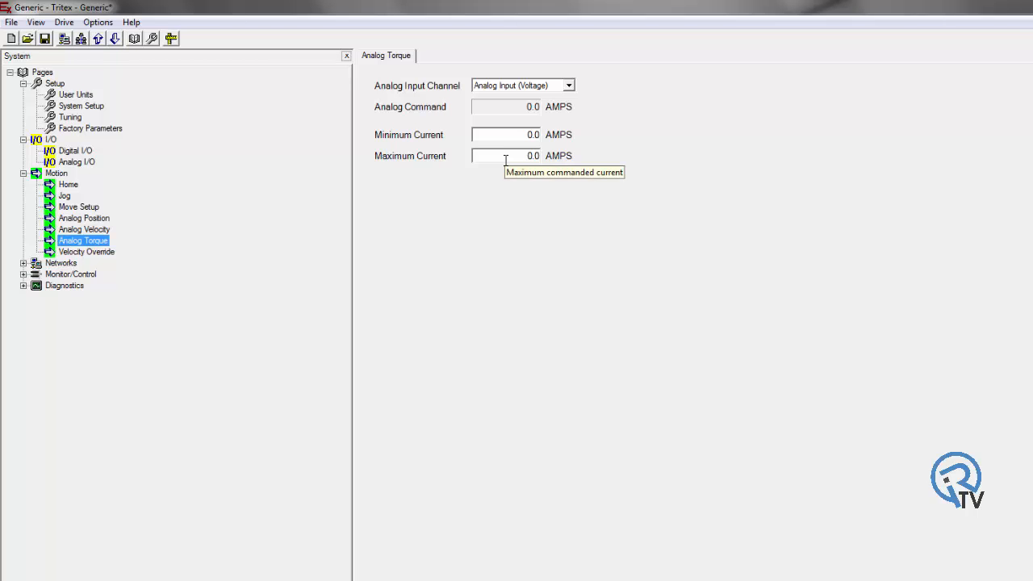